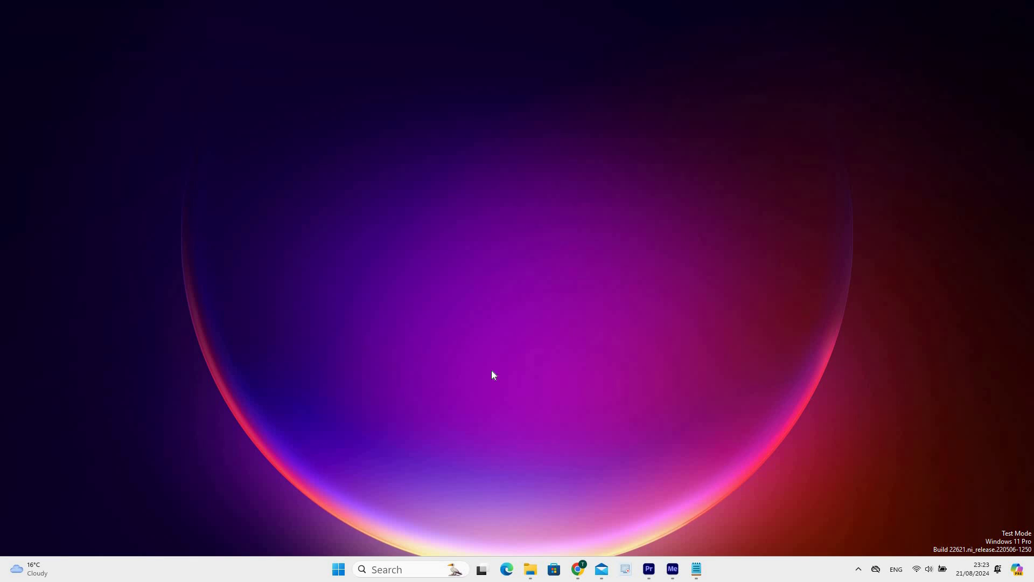
mouse_move(520, 456)
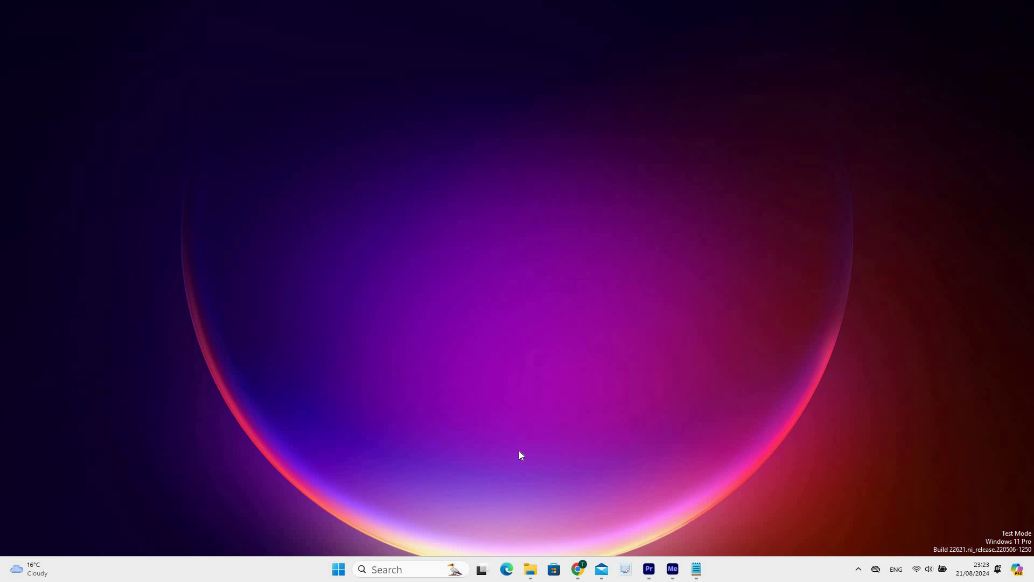
mouse_move(520, 457)
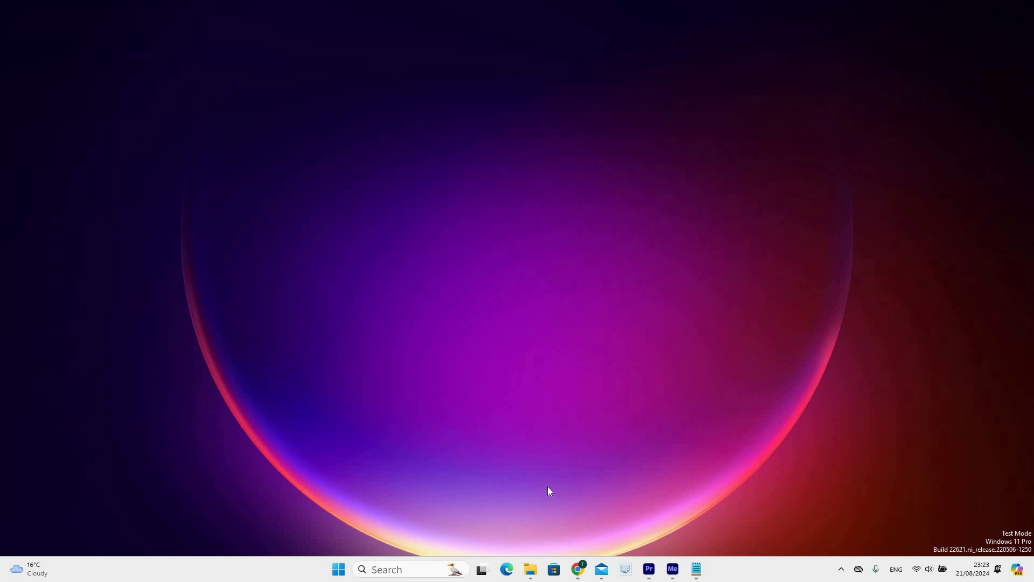
mouse_move(432, 537)
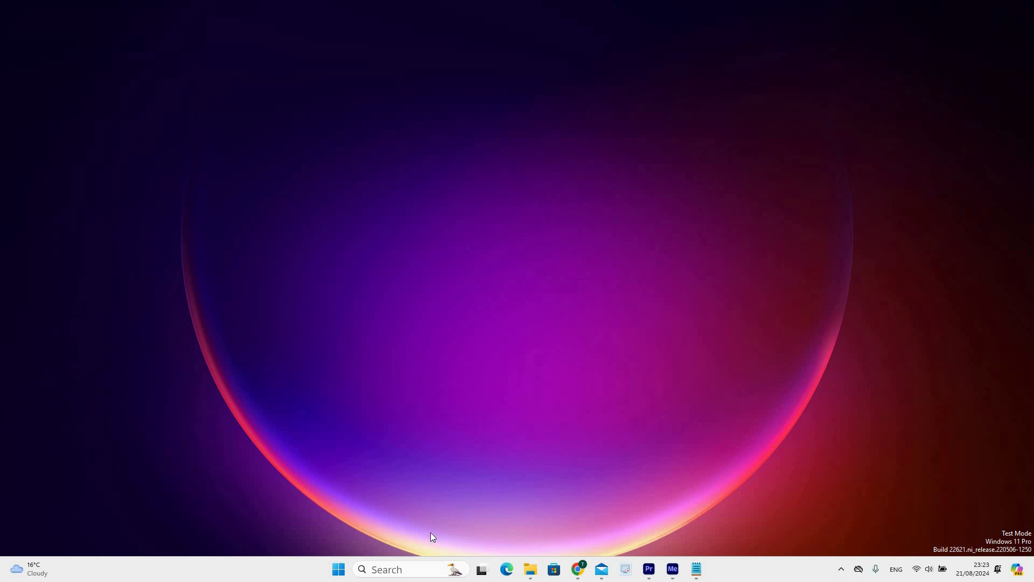
Search 'roblox' from the taskbar, launch the Roblox app, and choose Sign In
type("r")
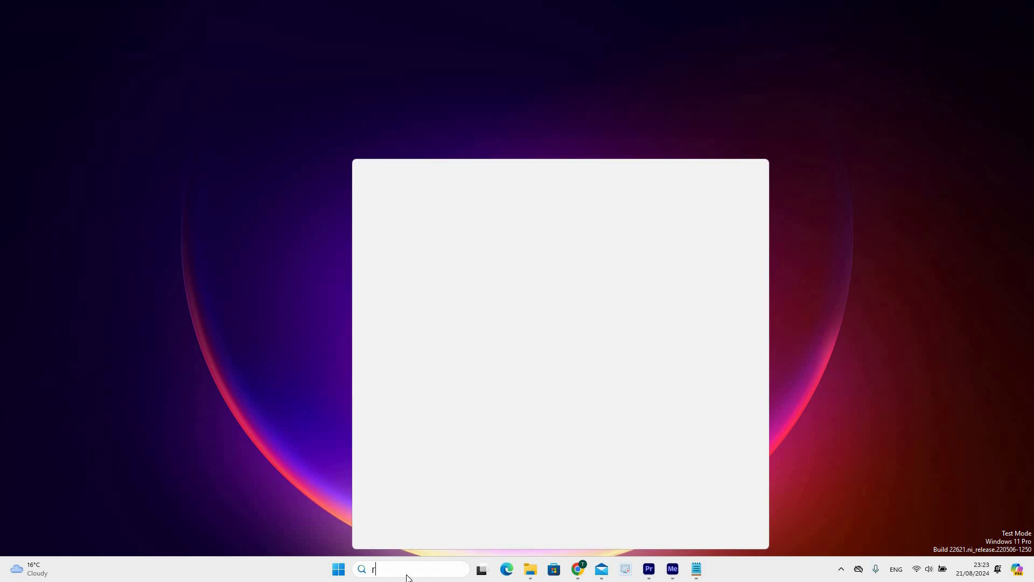
type("oblox")
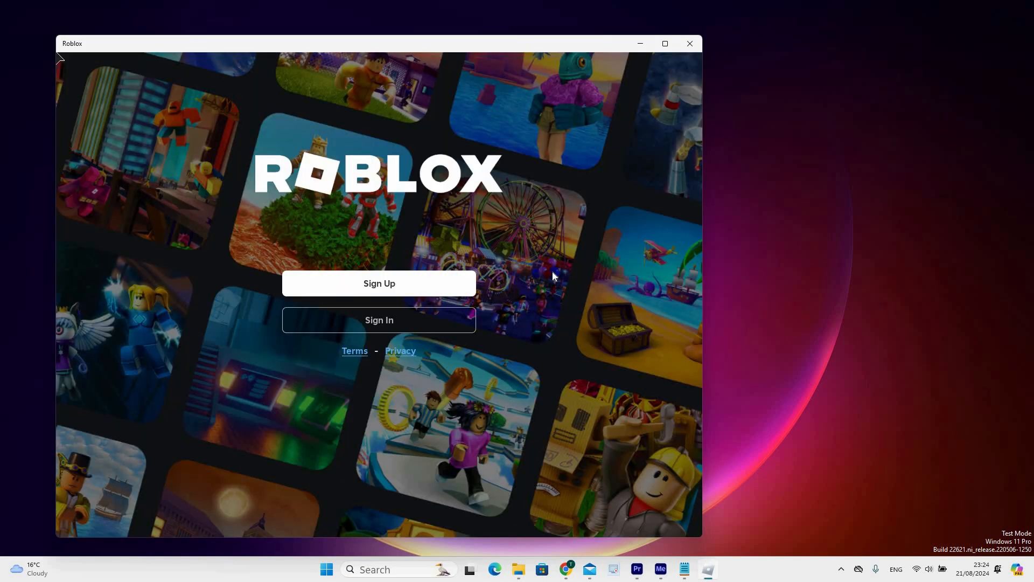
mouse_move(378, 325)
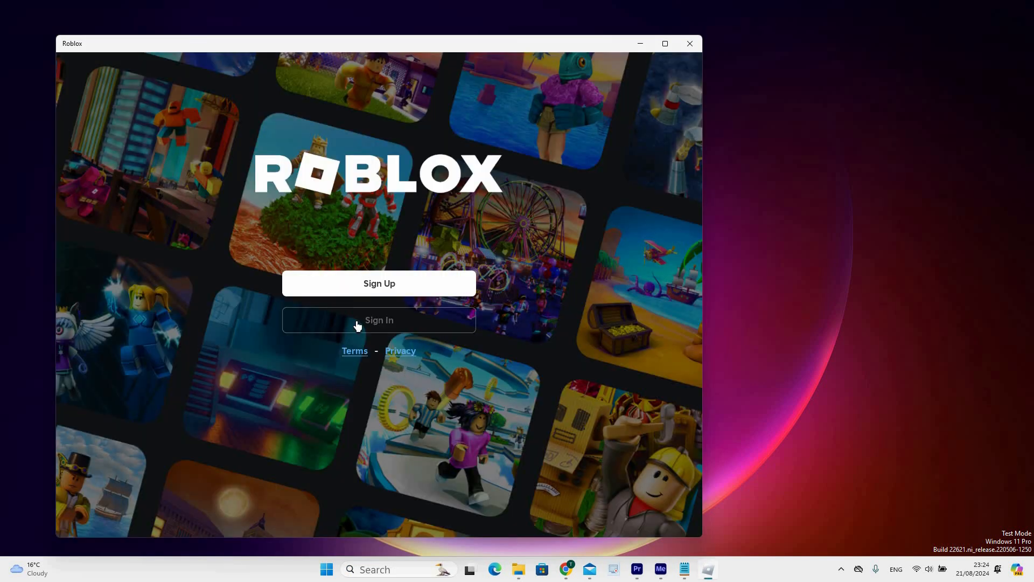
left_click(379, 320)
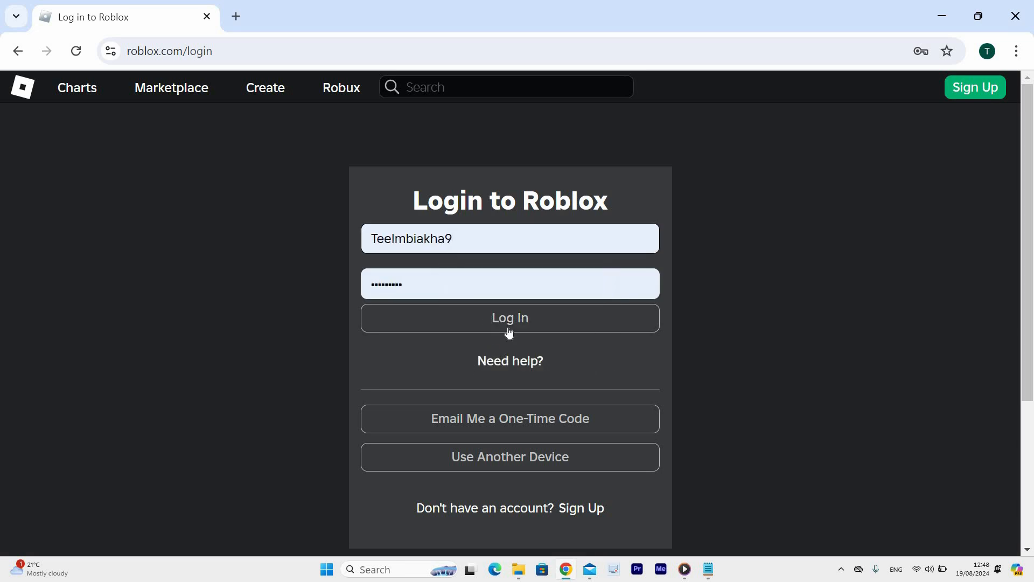
mouse_move(509, 472)
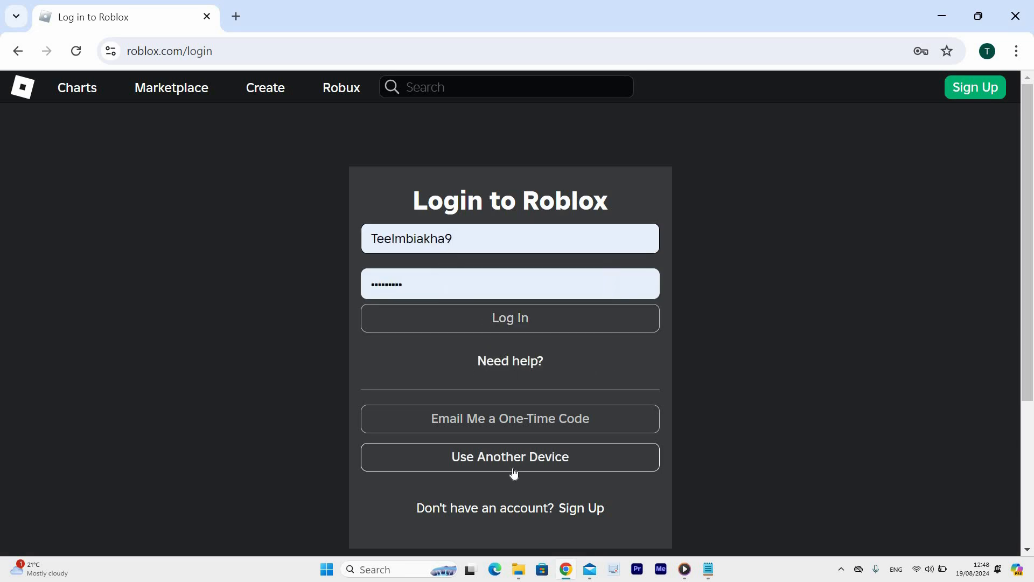
scroll("down", 3)
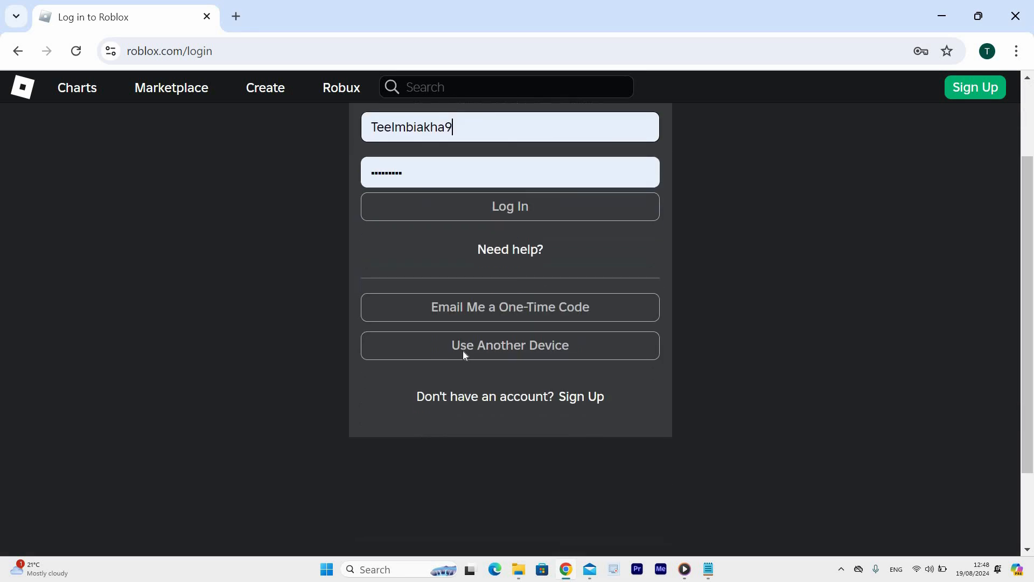